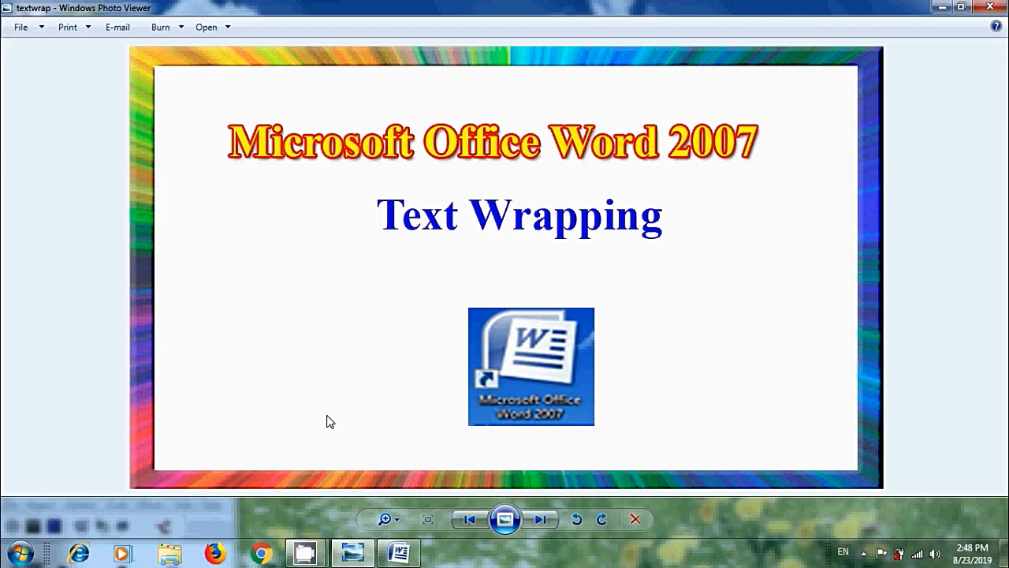
mouse_move(400, 552)
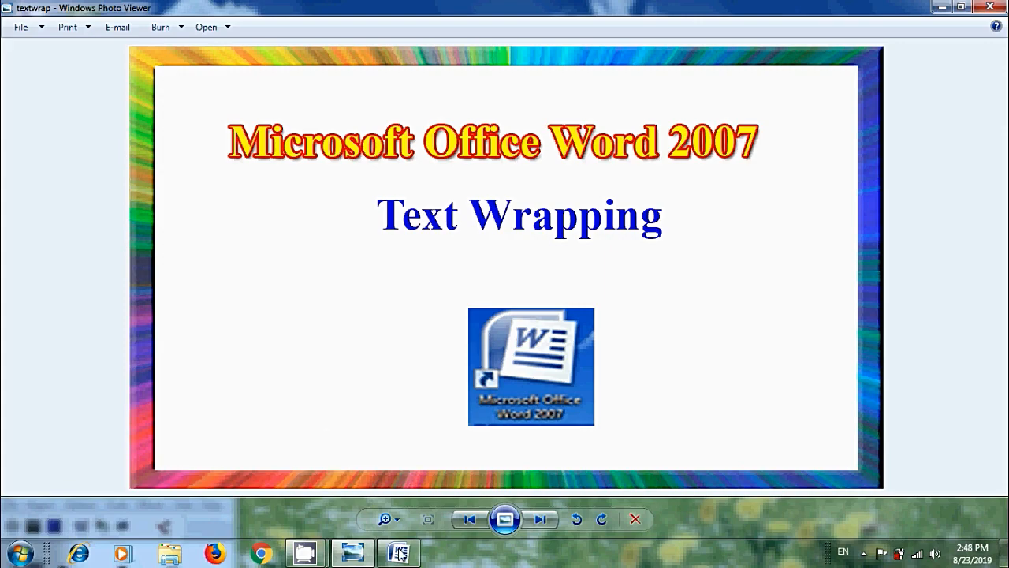
Step: Insert the cherry photo from D:\copydata into the opening paragraph
click(397, 552)
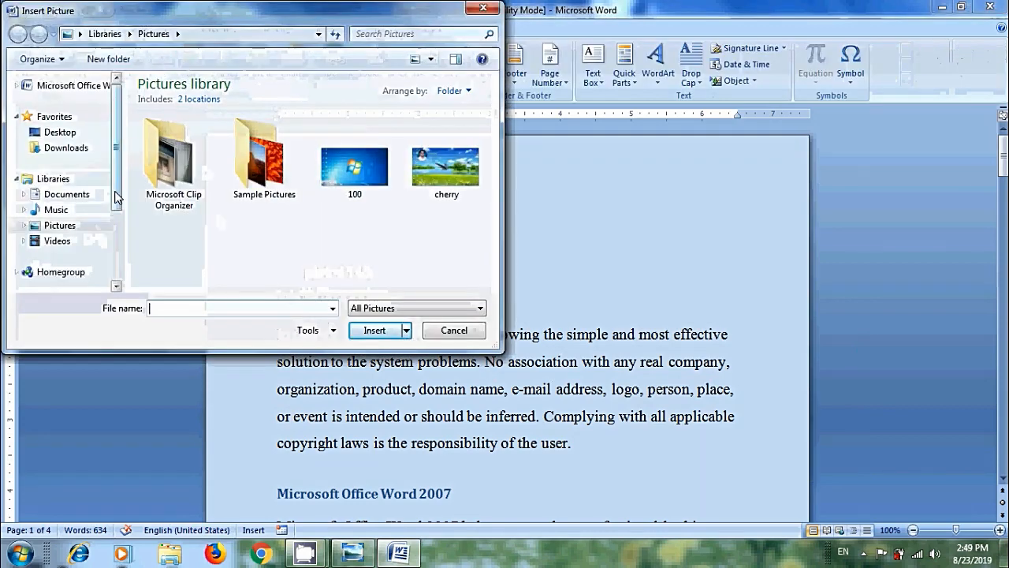
click(72, 249)
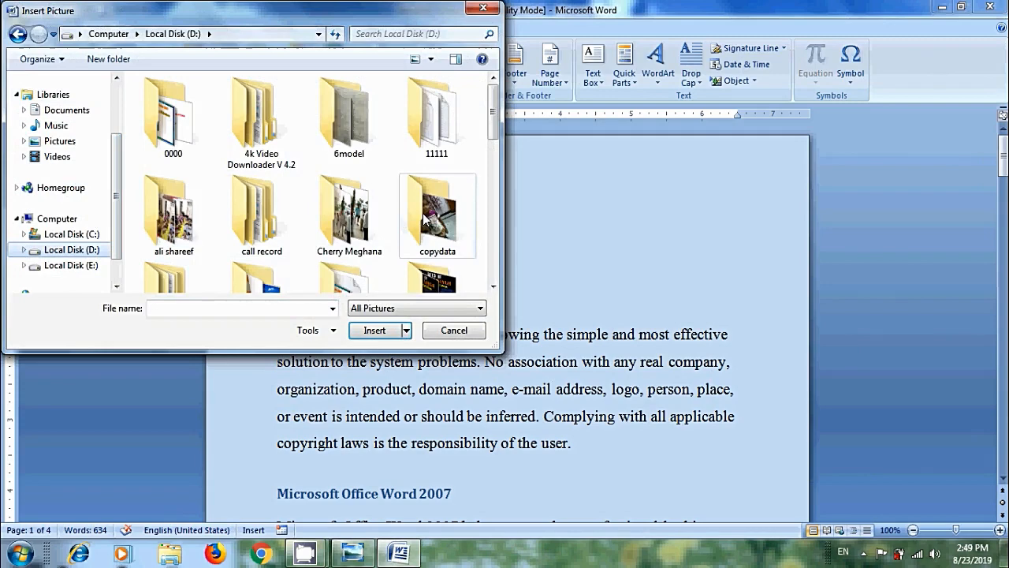
double_click(436, 208)
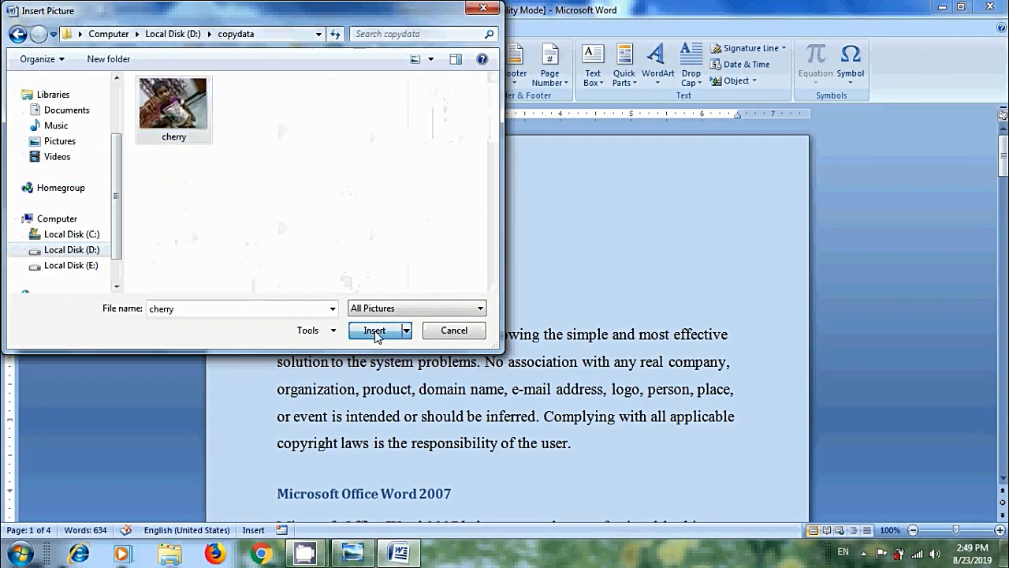
click(373, 331)
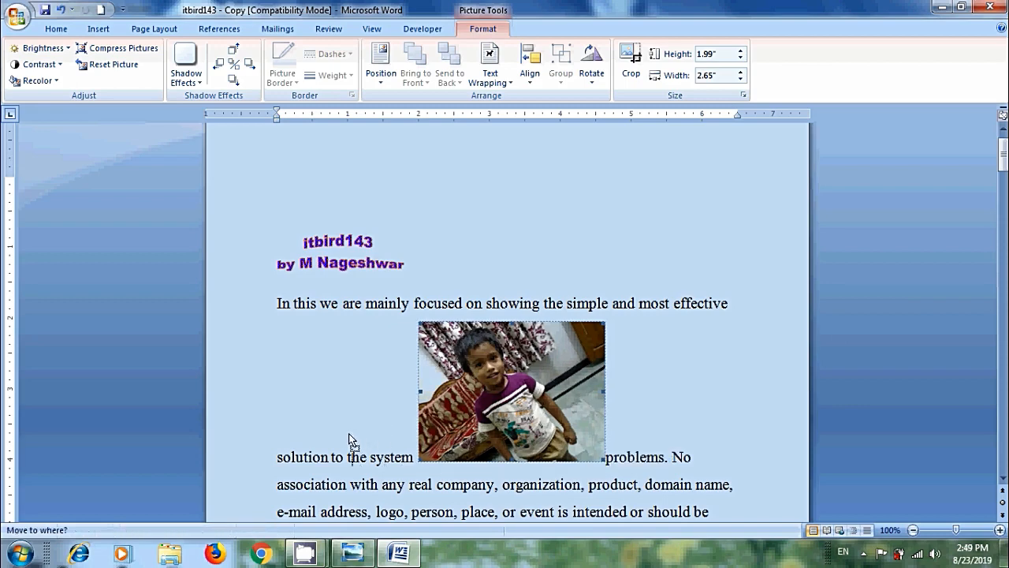
drag(511, 391, 438, 391)
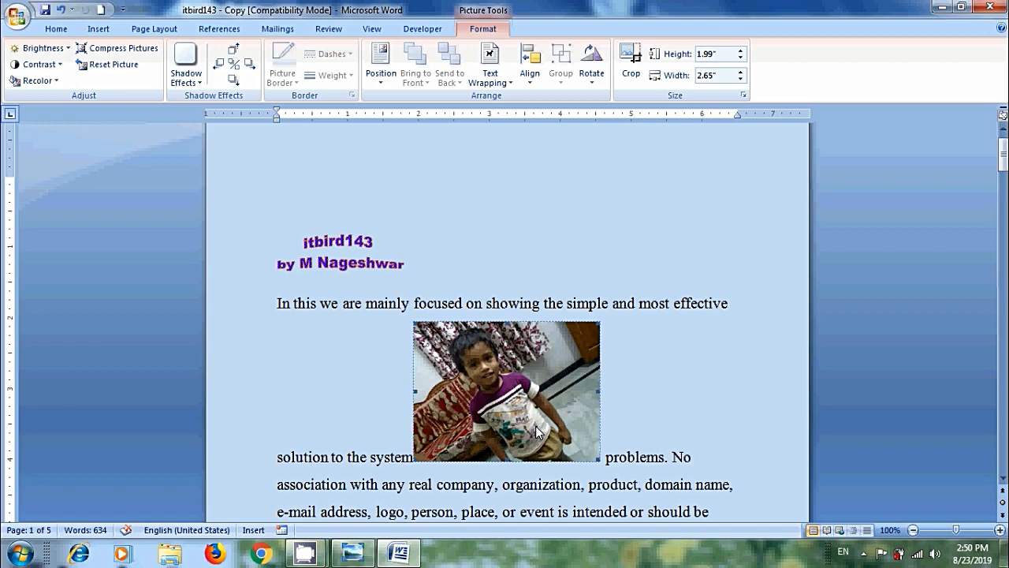
mouse_move(575, 466)
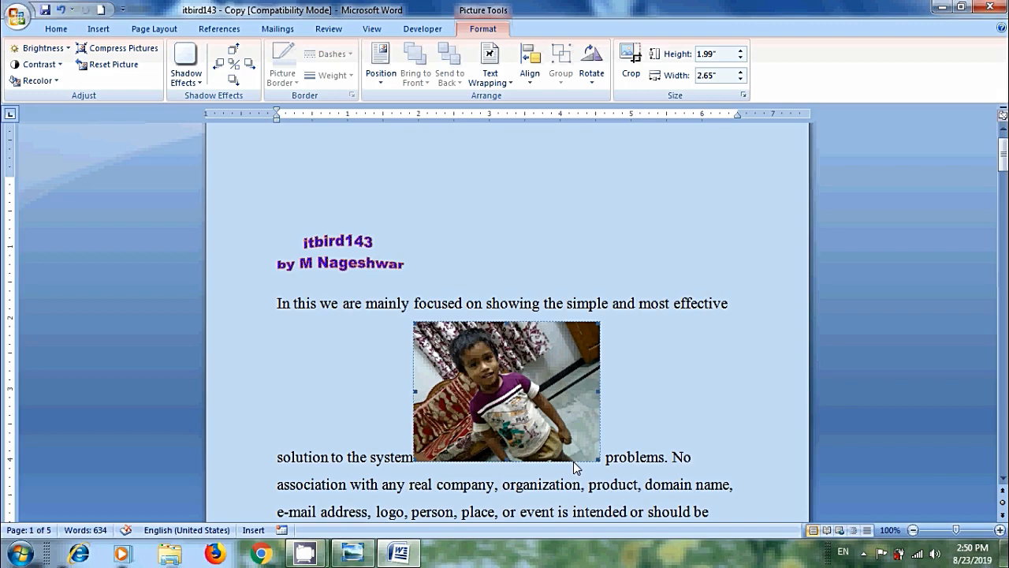
mouse_move(549, 230)
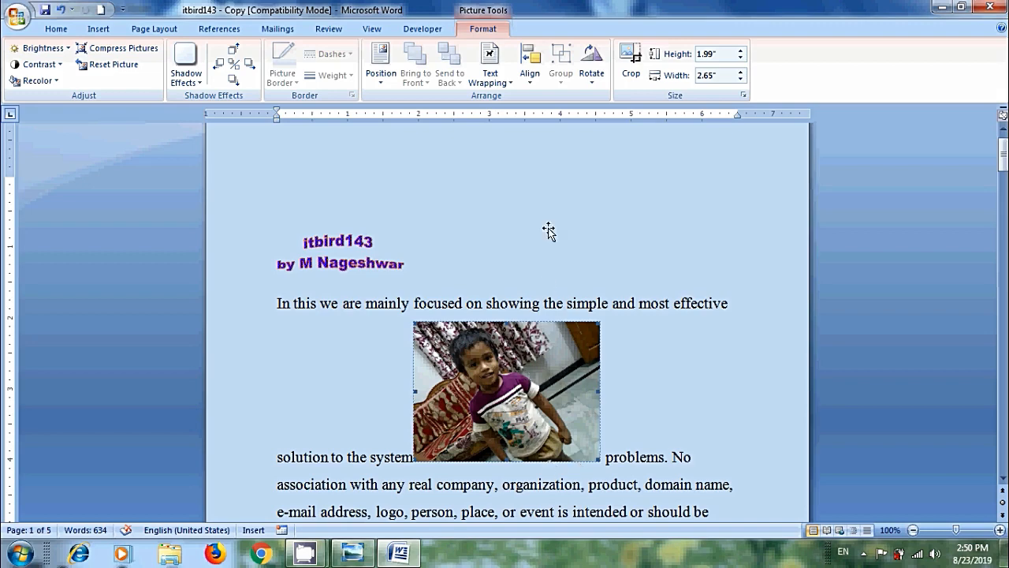
mouse_move(517, 110)
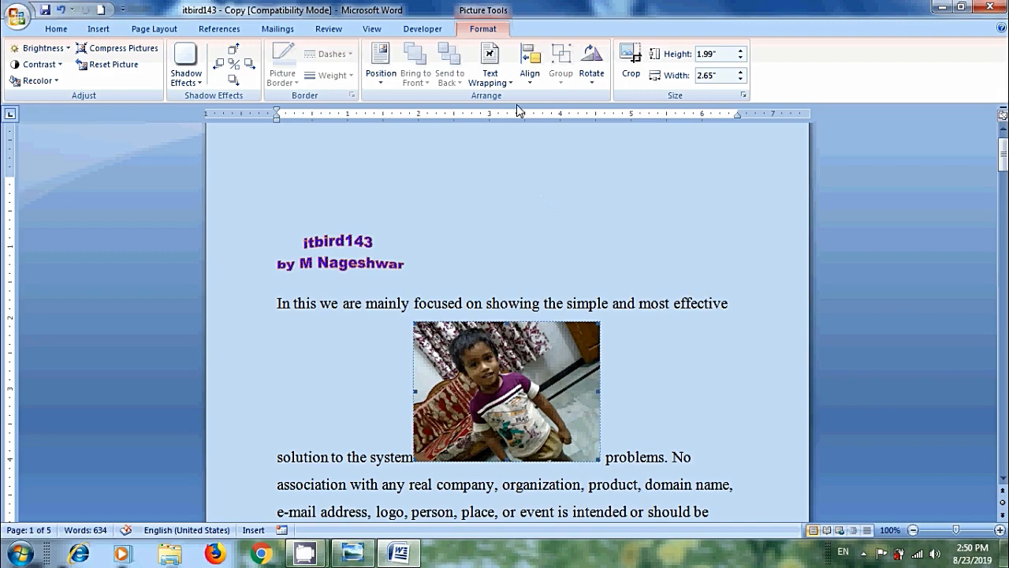
Step: Apply Square wrapping to the photo, then change it to Tight wrapping
click(488, 63)
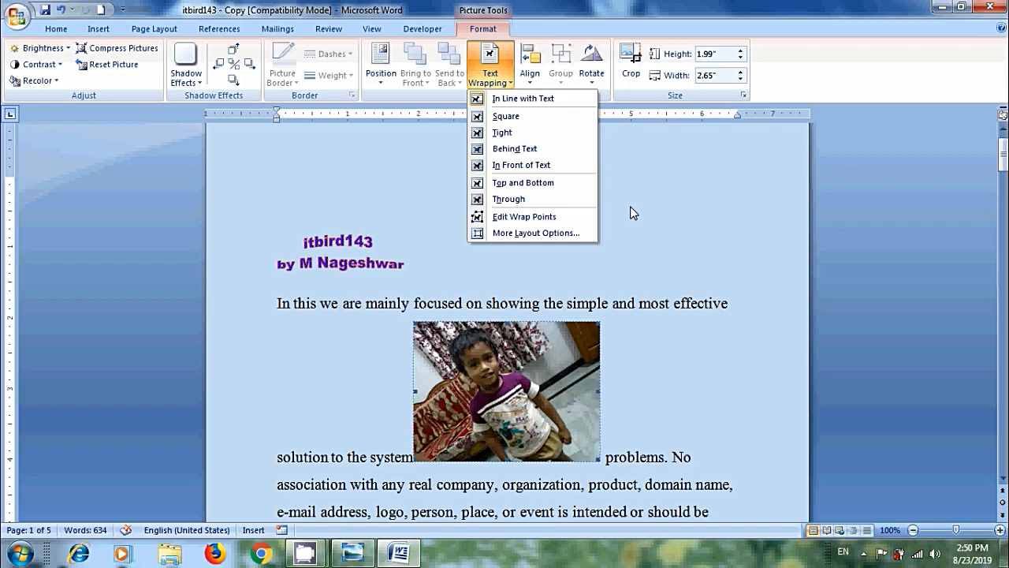
mouse_move(621, 205)
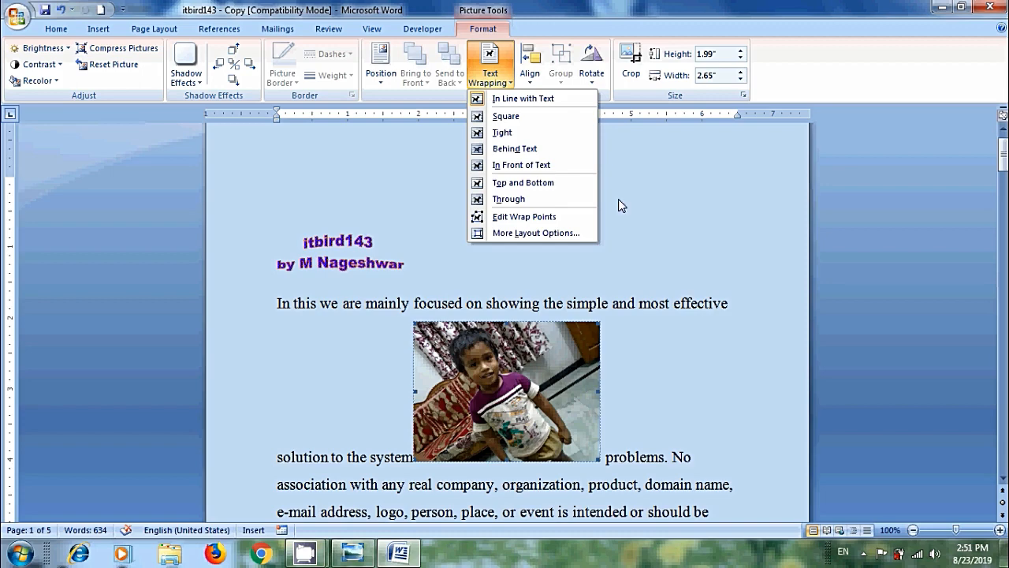
click(501, 133)
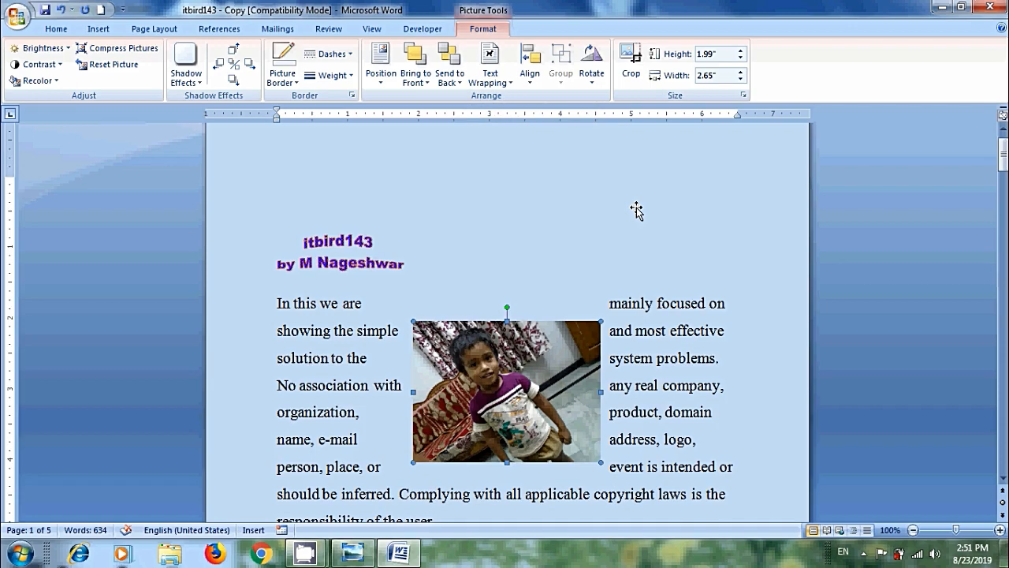
click(488, 63)
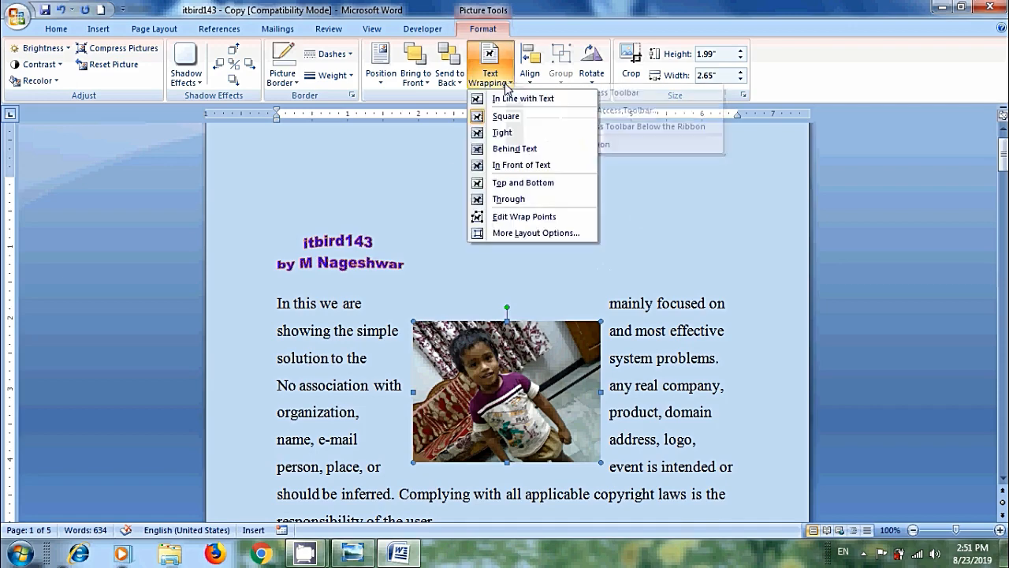
click(502, 132)
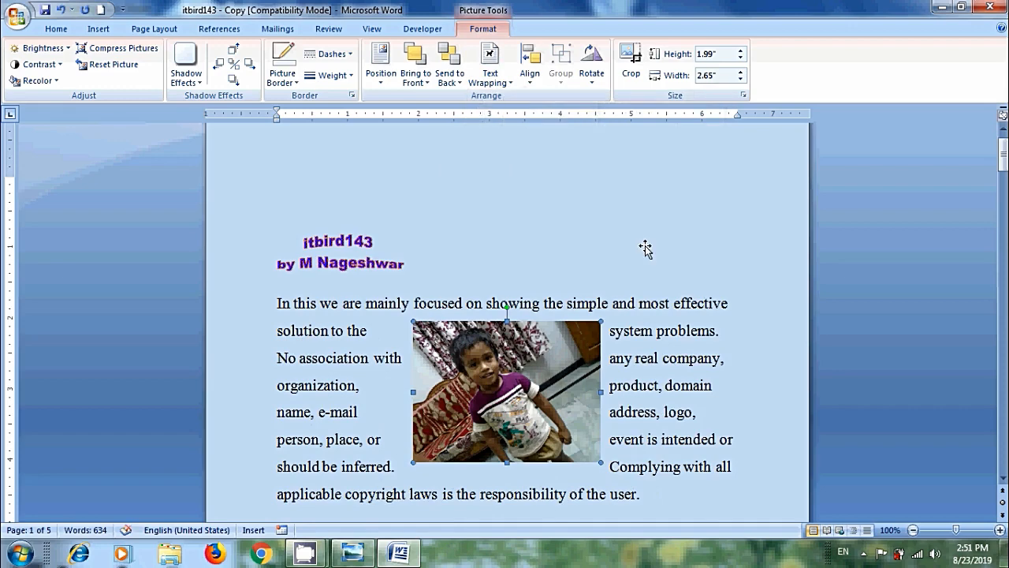
Step: Set the photo In Front of Text and drag it above the itbird143 title
click(488, 65)
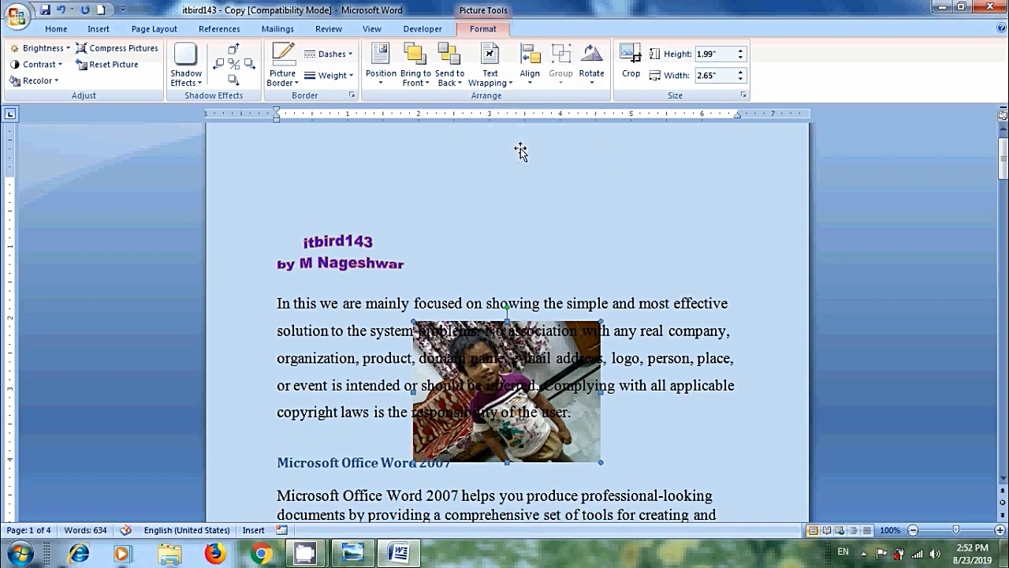
click(488, 63)
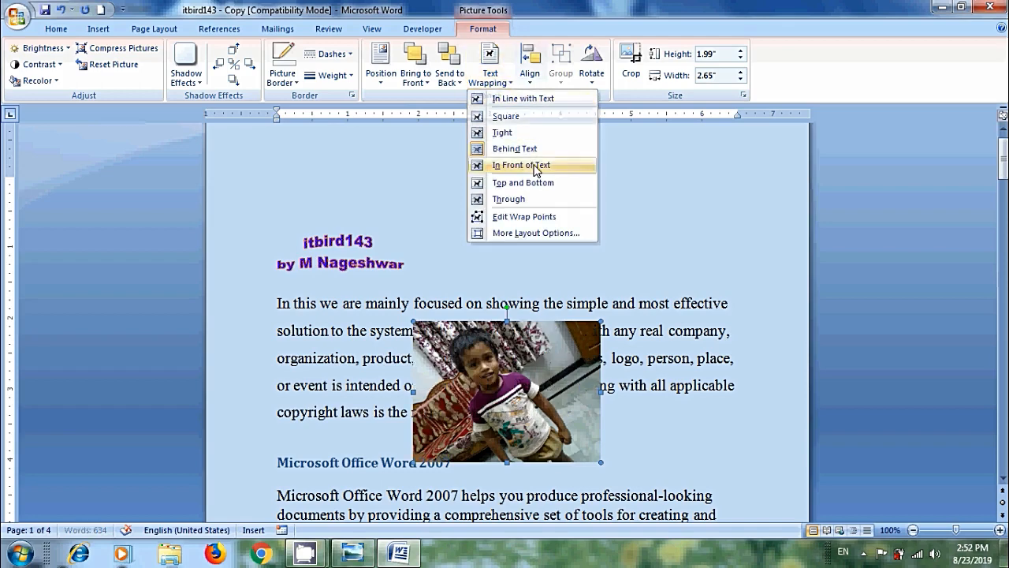
click(520, 166)
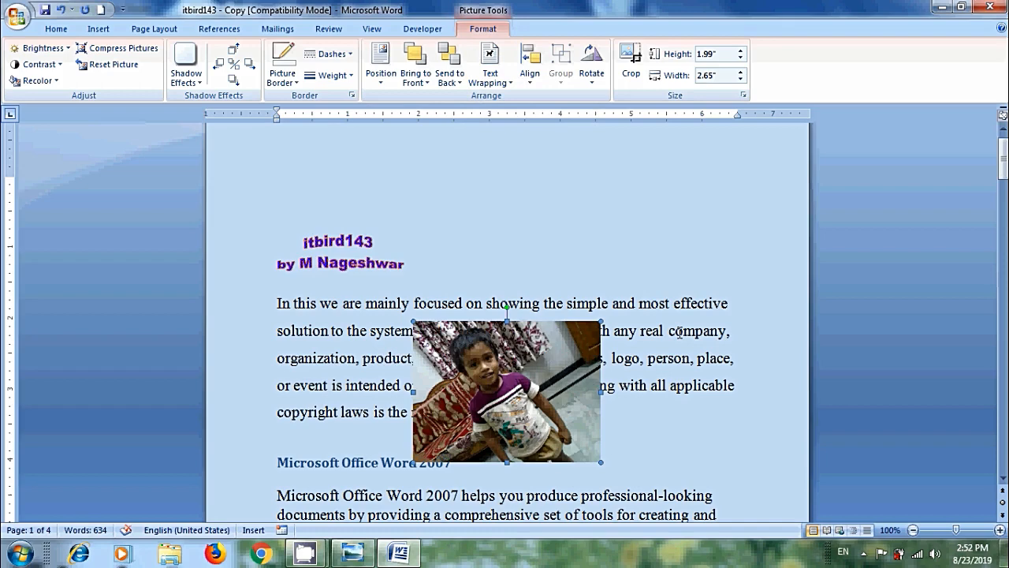
mouse_move(542, 401)
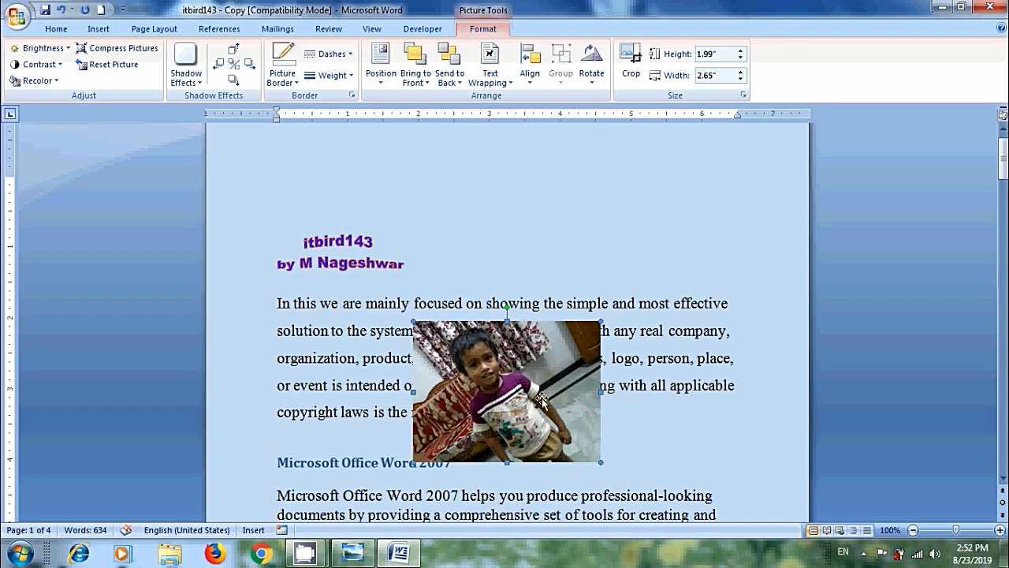
drag(507, 394, 508, 473)
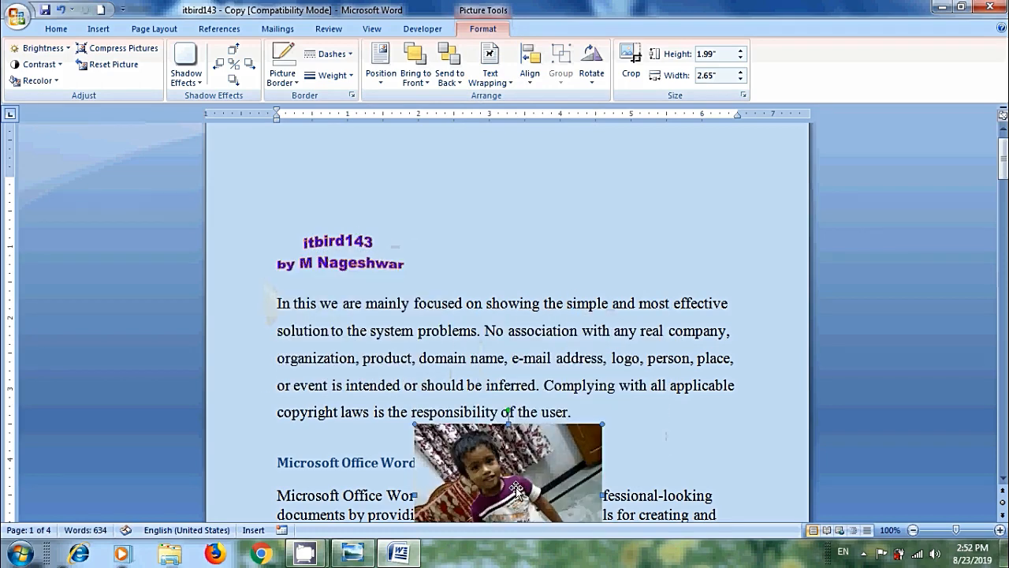
click(489, 63)
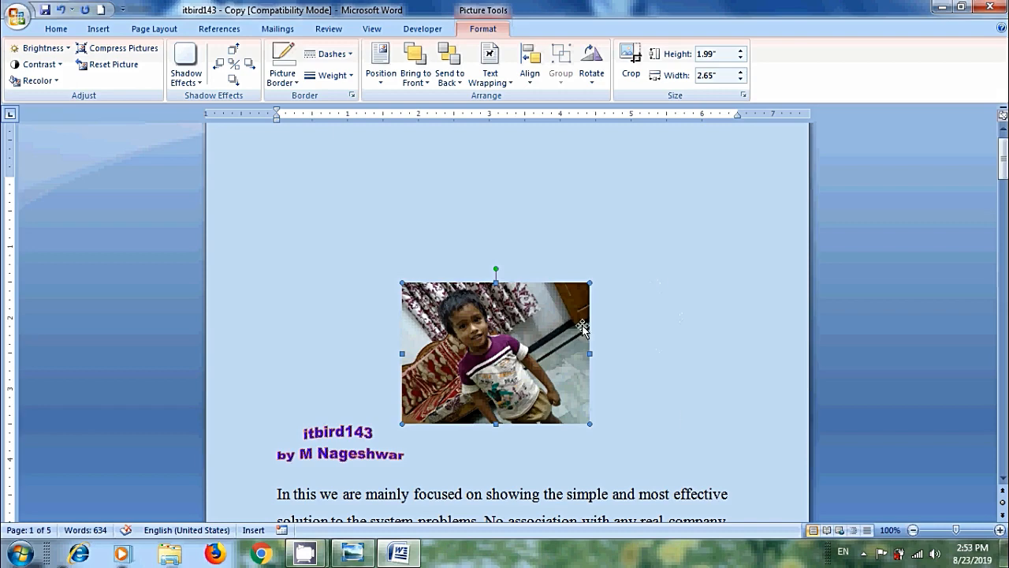
Step: Apply Through wrapping so paragraph text flows on both sides of the photo
click(489, 63)
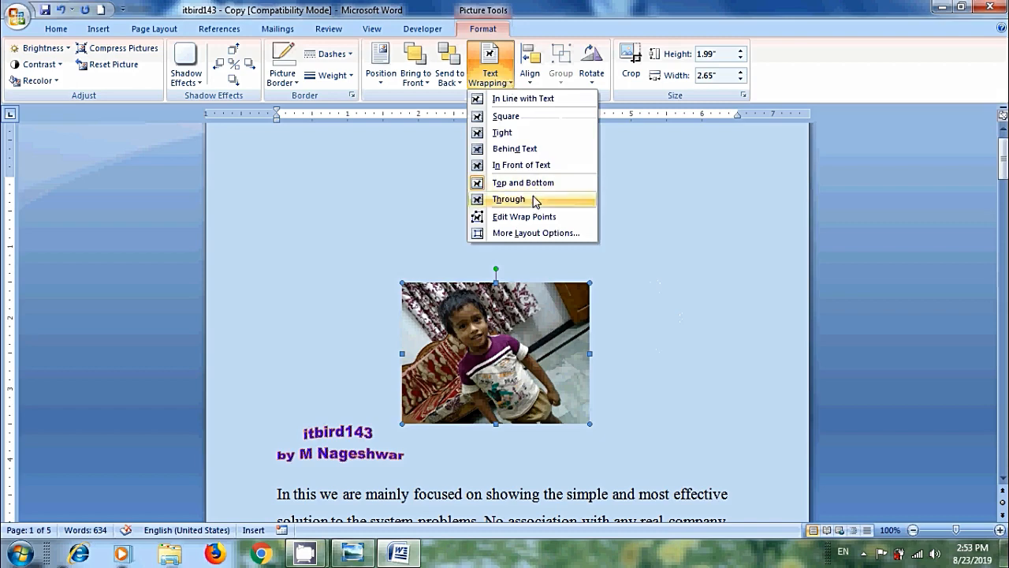
click(507, 198)
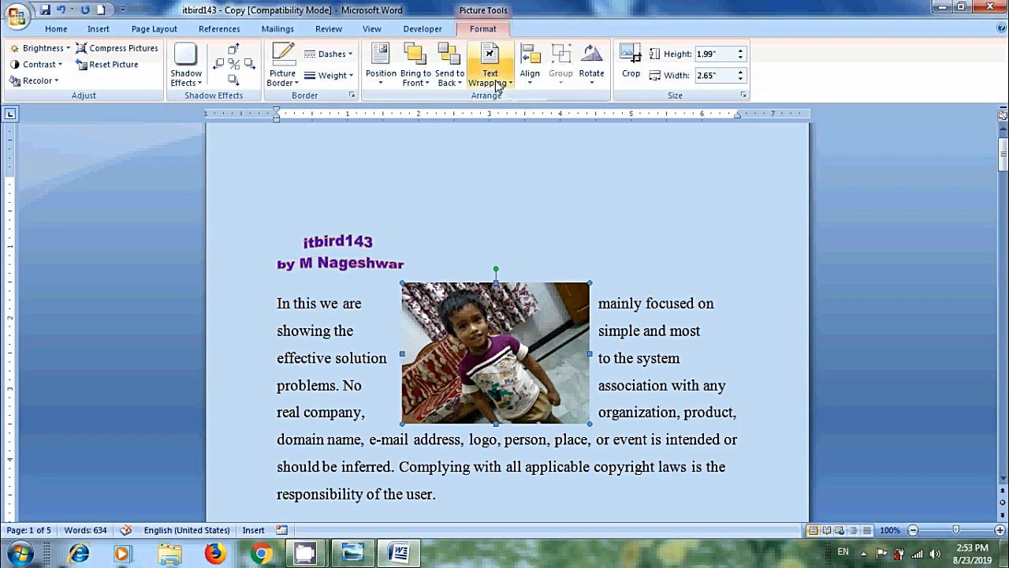
click(489, 65)
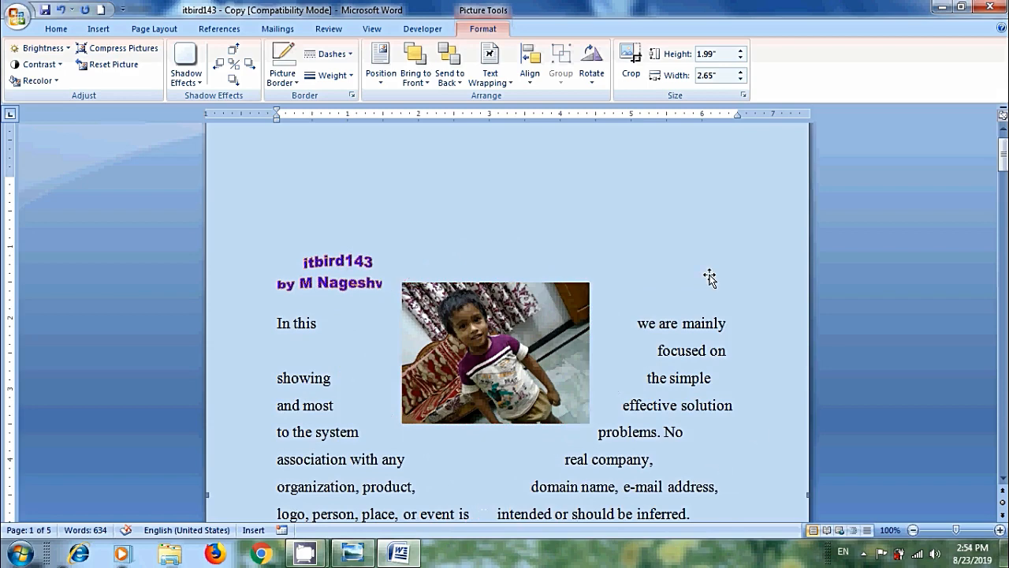
Step: In Advanced Layout, try left-only, right-only, in-line and Top and Bottom wrapping, then view Picture Position
click(488, 64)
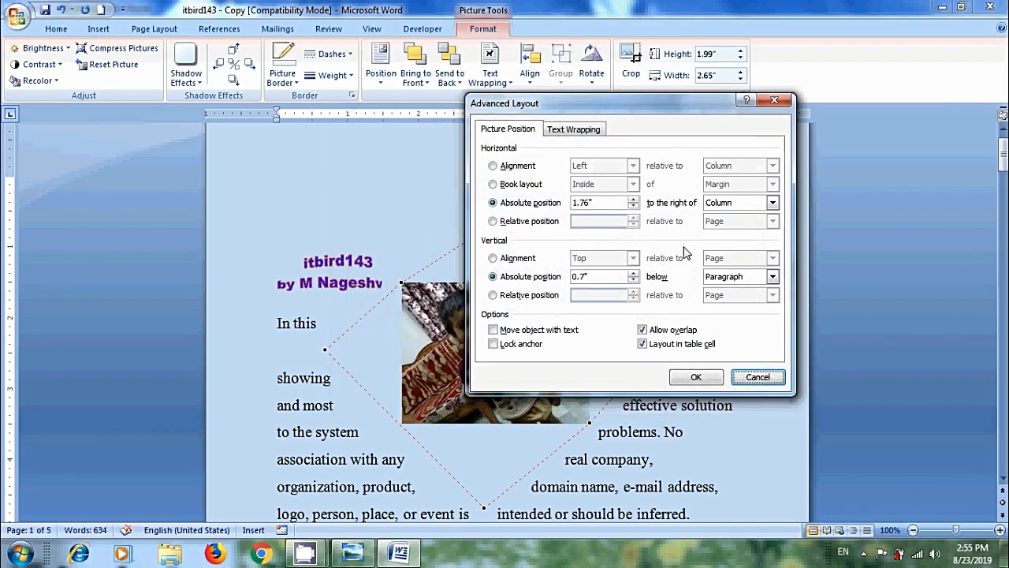
click(574, 127)
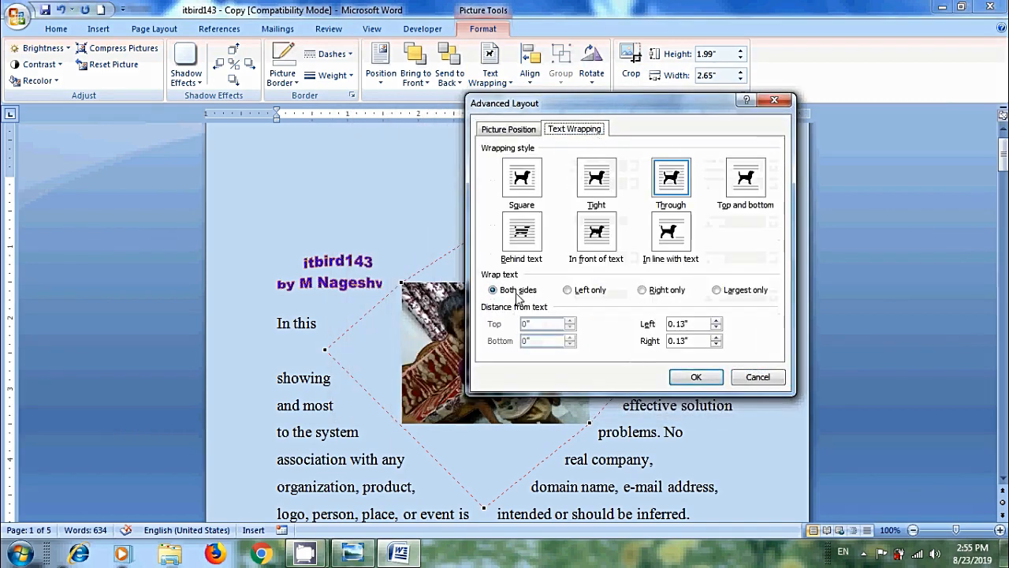
click(568, 290)
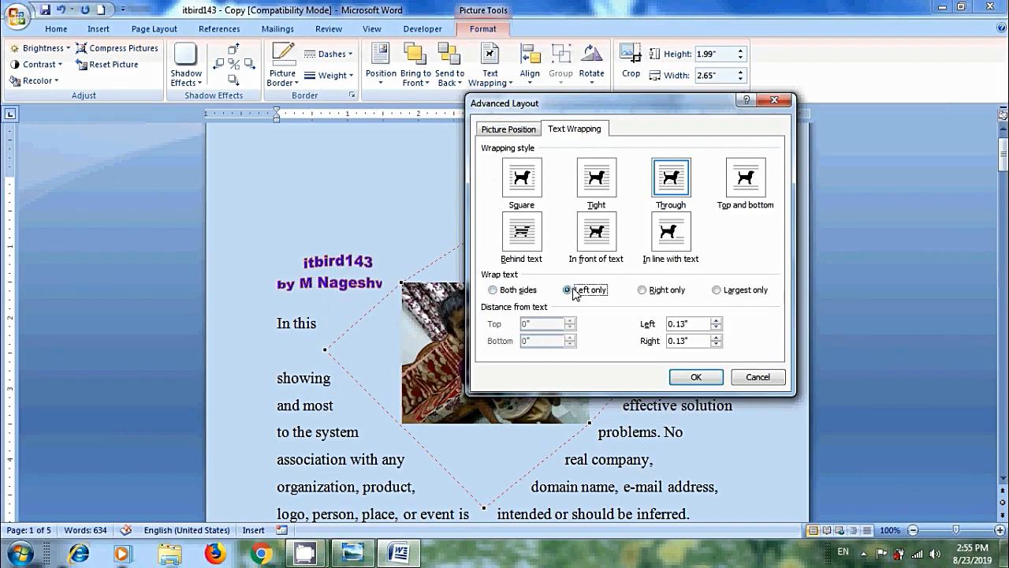
click(642, 290)
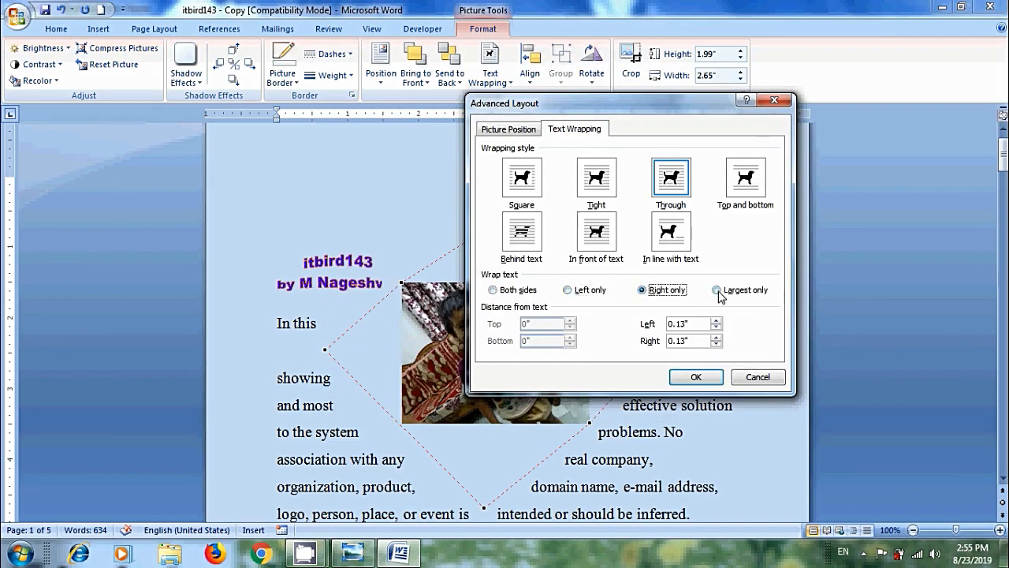
click(671, 230)
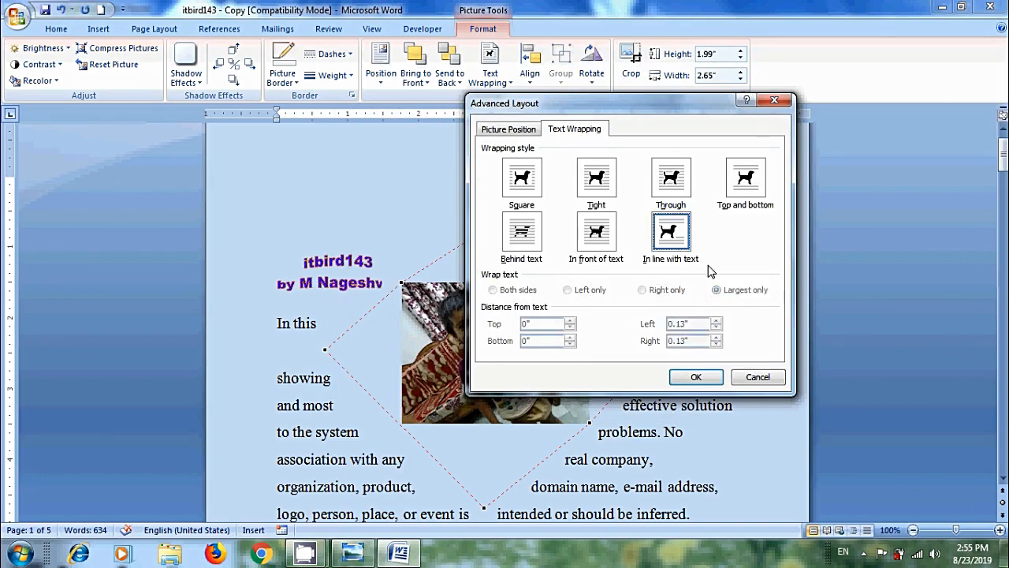
click(744, 176)
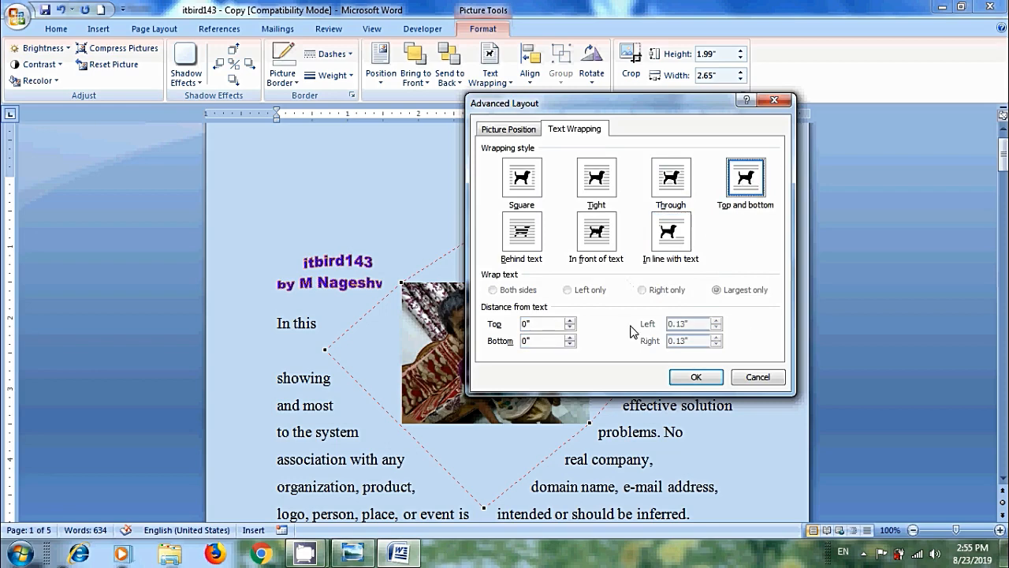
click(507, 130)
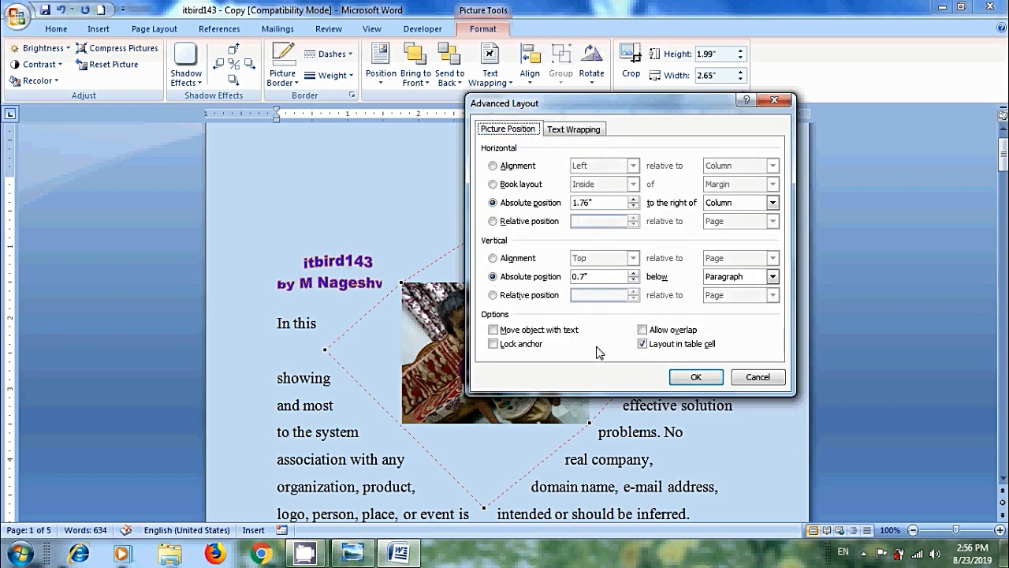
mouse_move(549, 258)
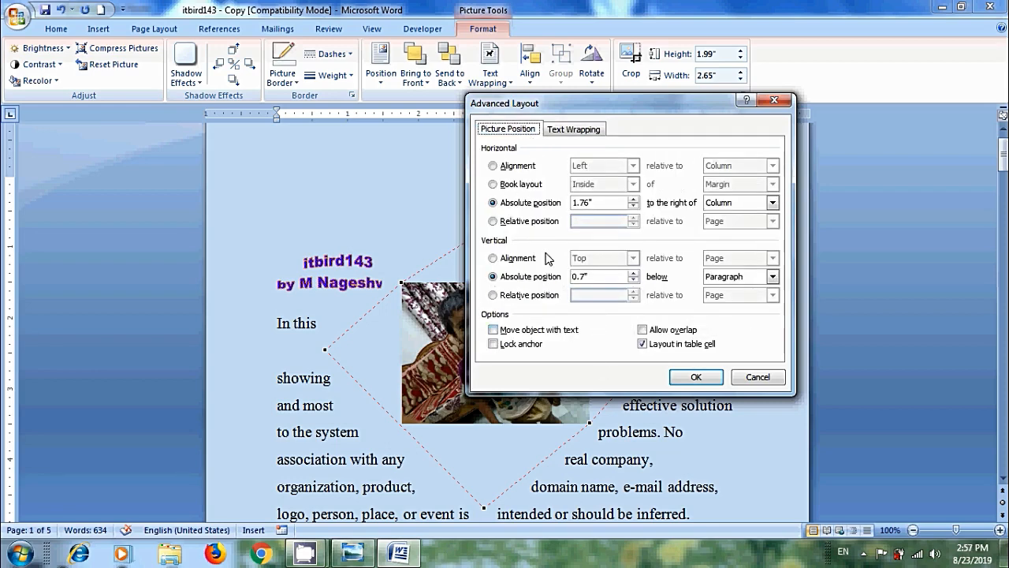
mouse_move(542, 239)
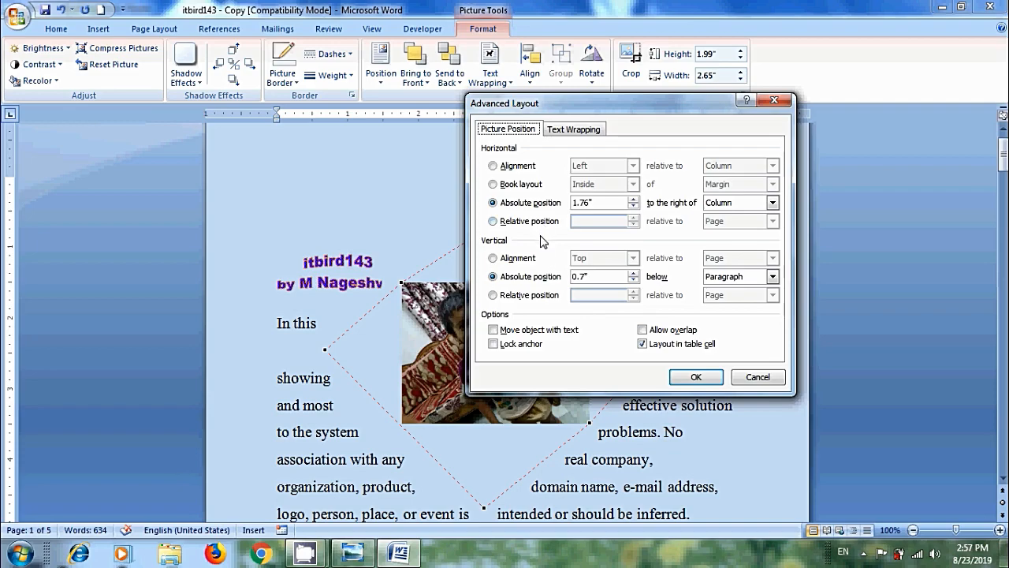
Step: Close the Advanced Layout dialog and the Text Wrapping title slide, leaving the desktop
click(353, 551)
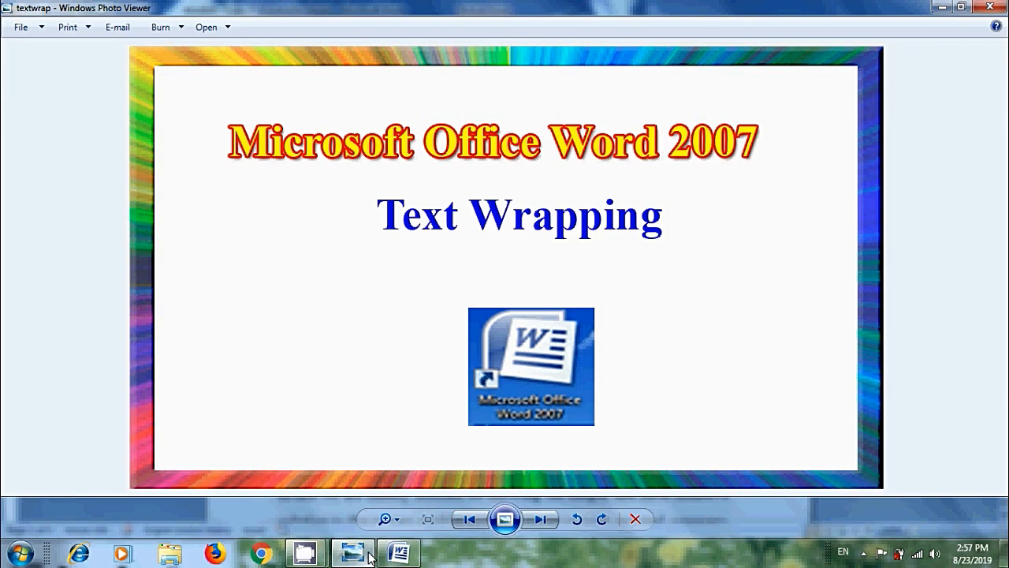
mouse_move(817, 322)
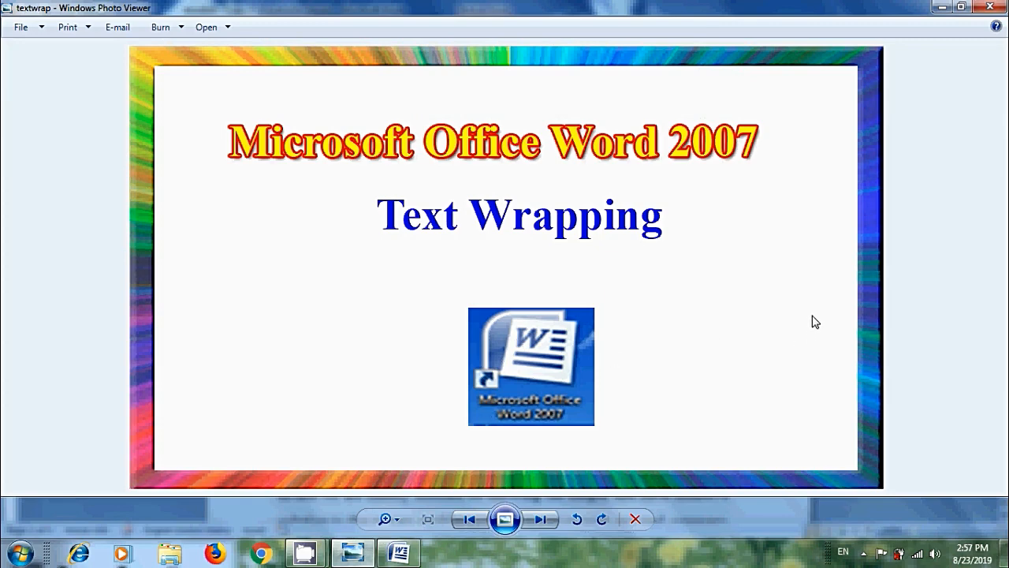
mouse_move(945, 55)
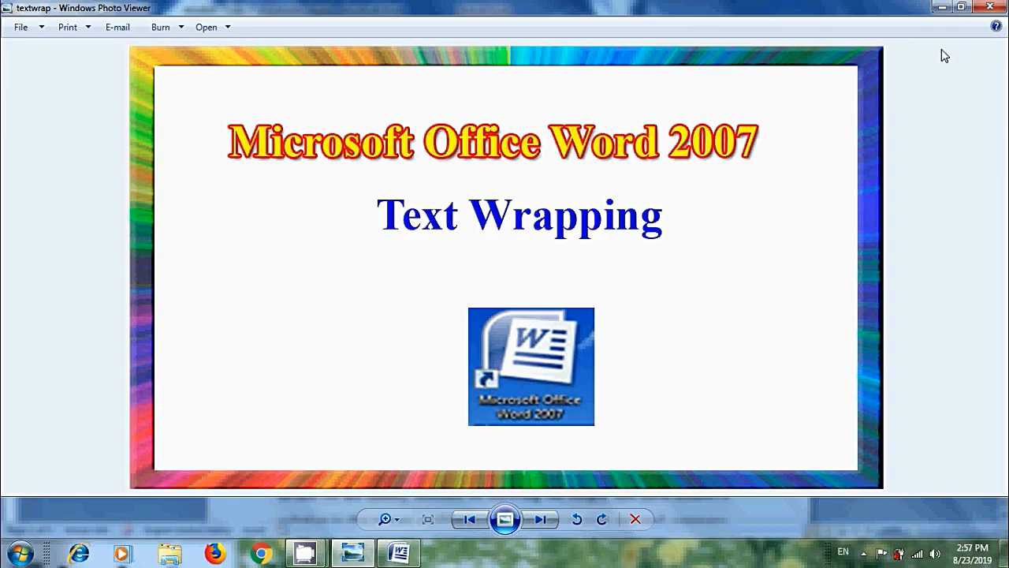
click(990, 7)
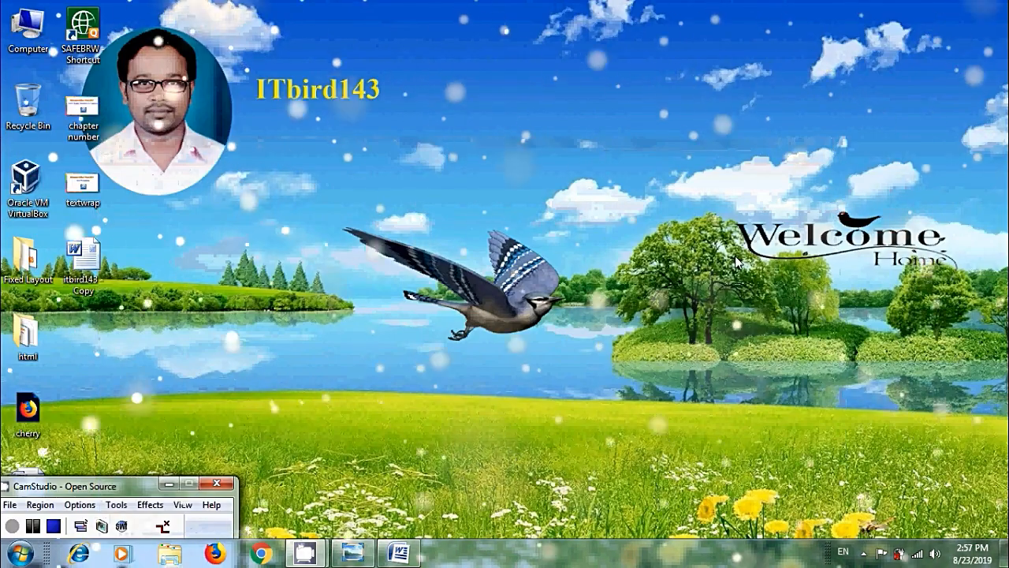